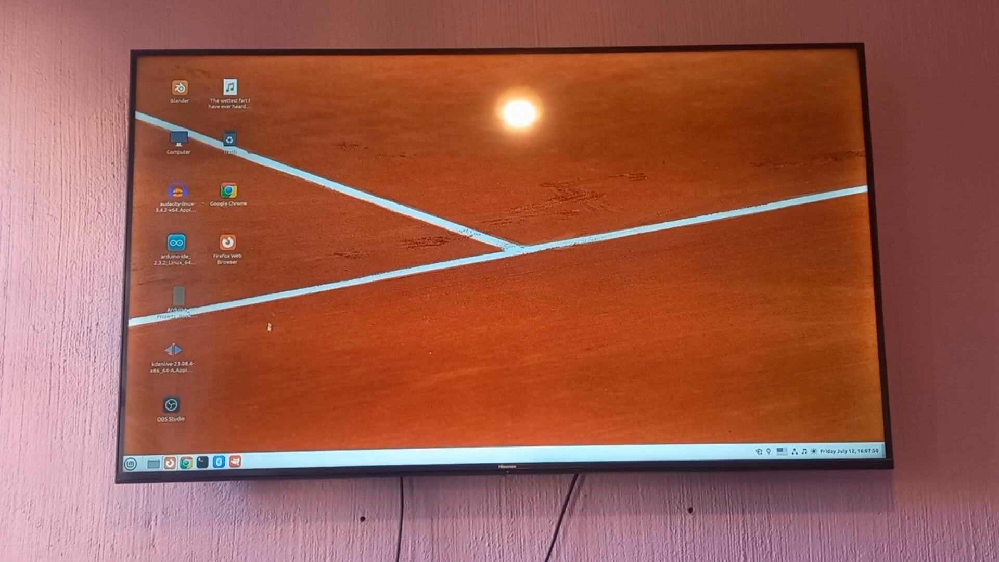
- Launch the Arduino IDE from the arduino-ide AppImage icon on the desktop
click(175, 247)
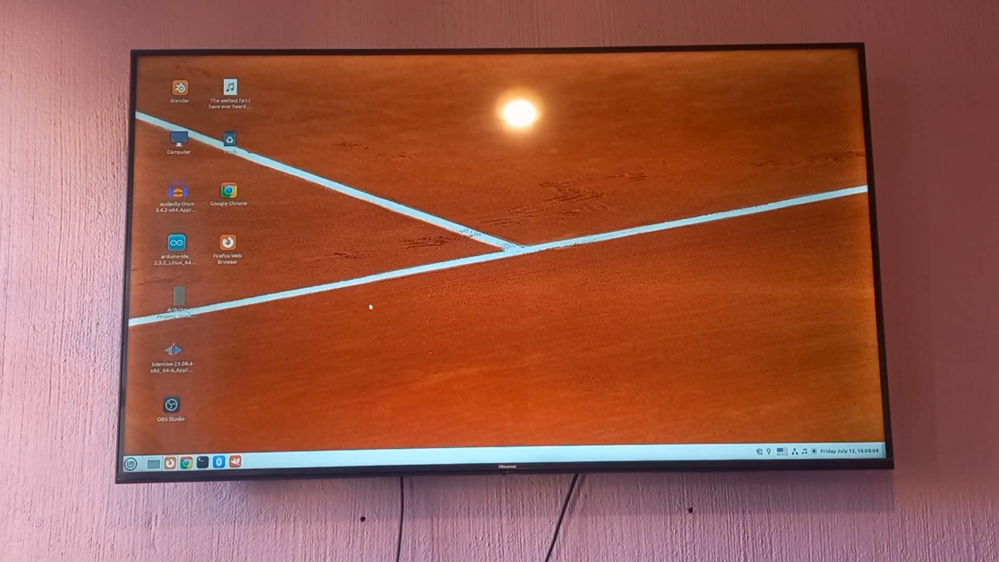
double_click(175, 246)
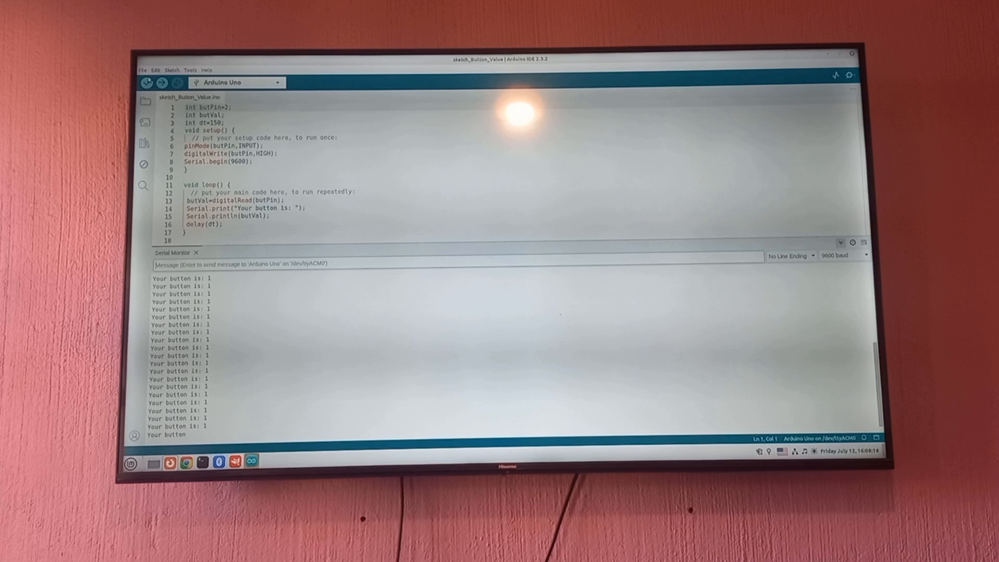
- Open a new blank sketch window via File > New Sketch beside the button-reading sketch
click(141, 70)
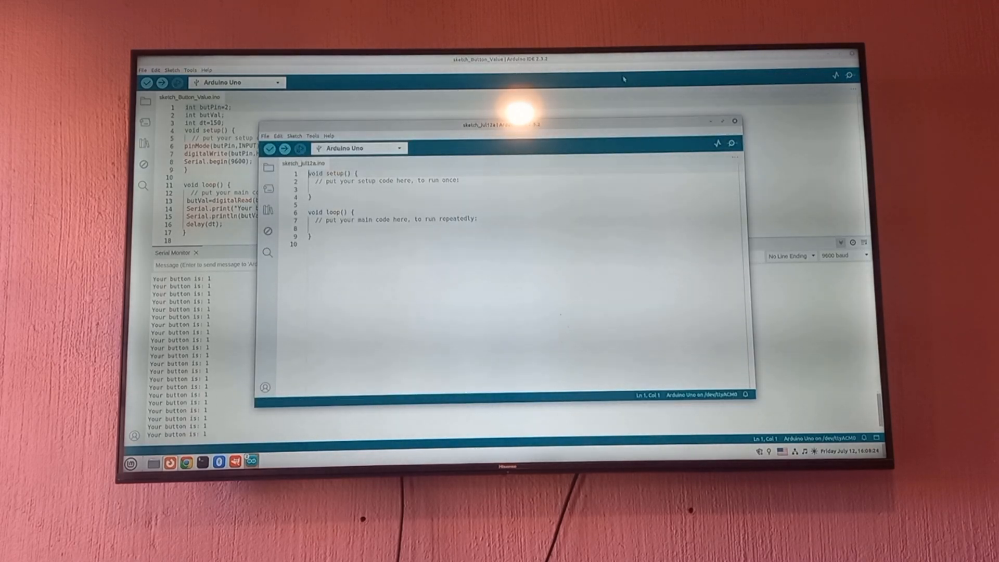
click(736, 120)
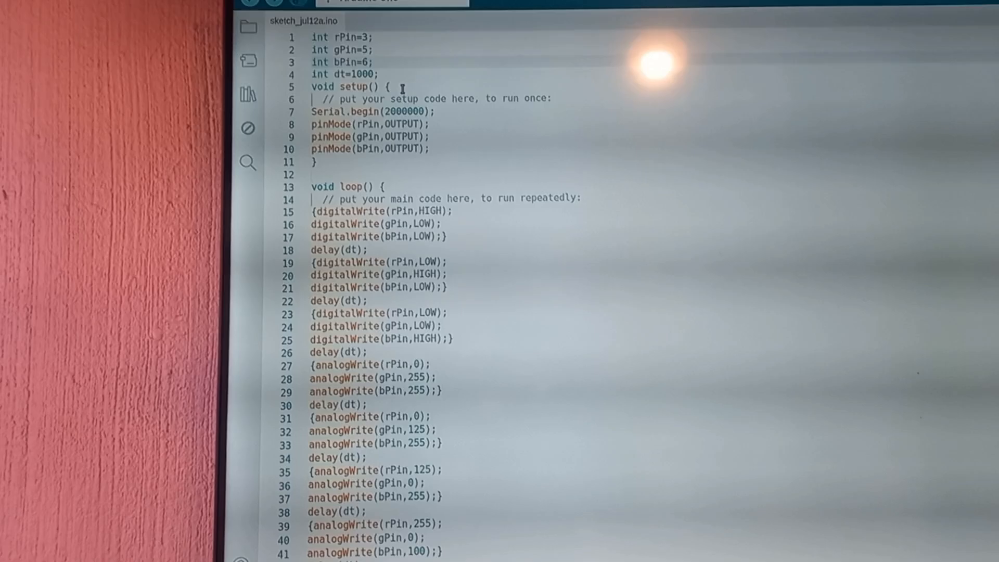
- Scroll through the RGB LED sketch to review the digitalWrite and analogWrite colour blocks
scroll(down, 3)
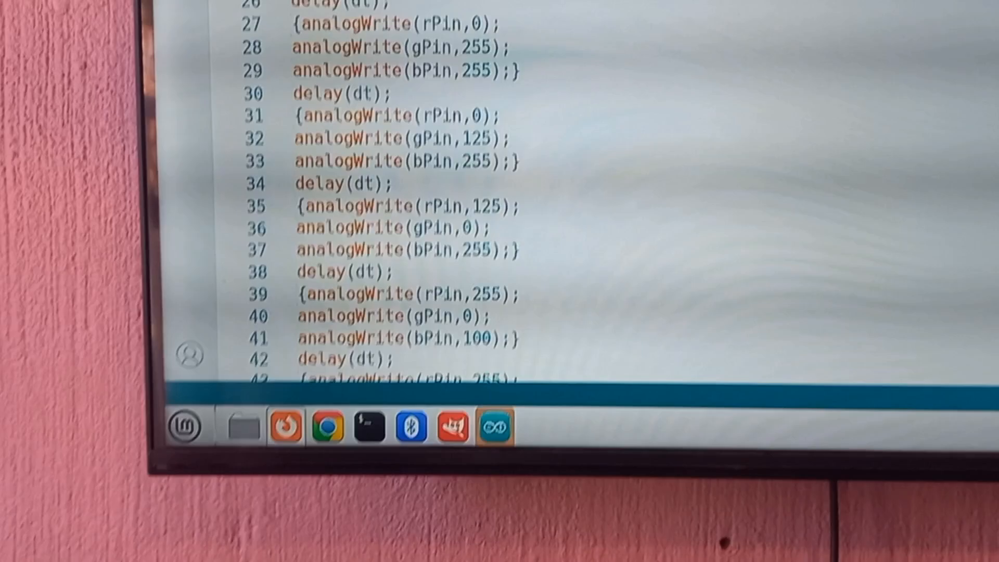
scroll(up, 3)
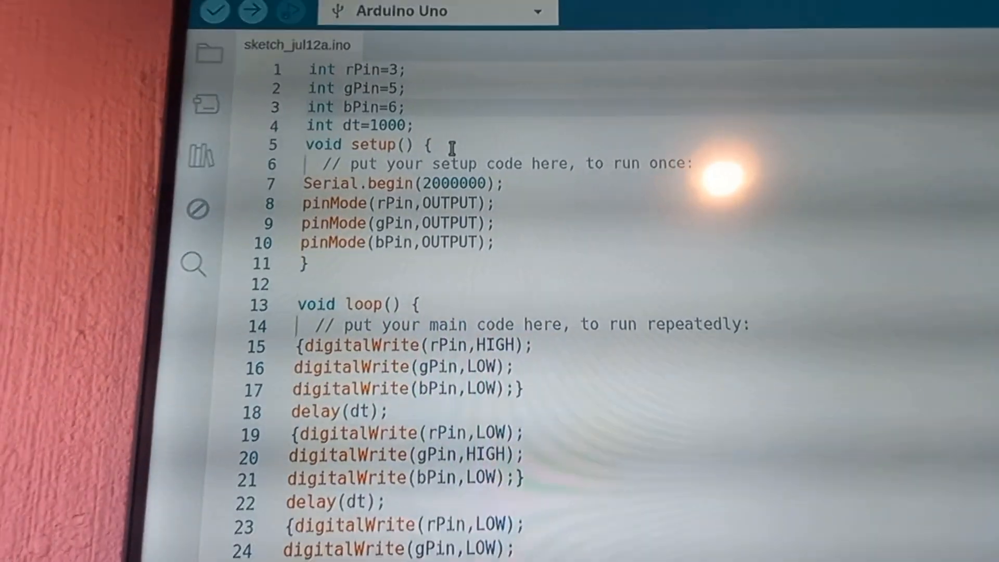